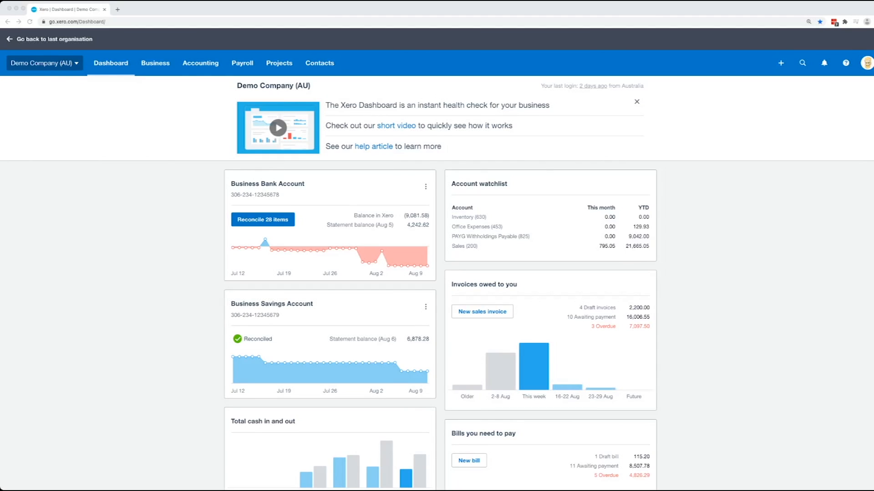
- Look at the list of all invoices, then return to the dashboard
click(155, 63)
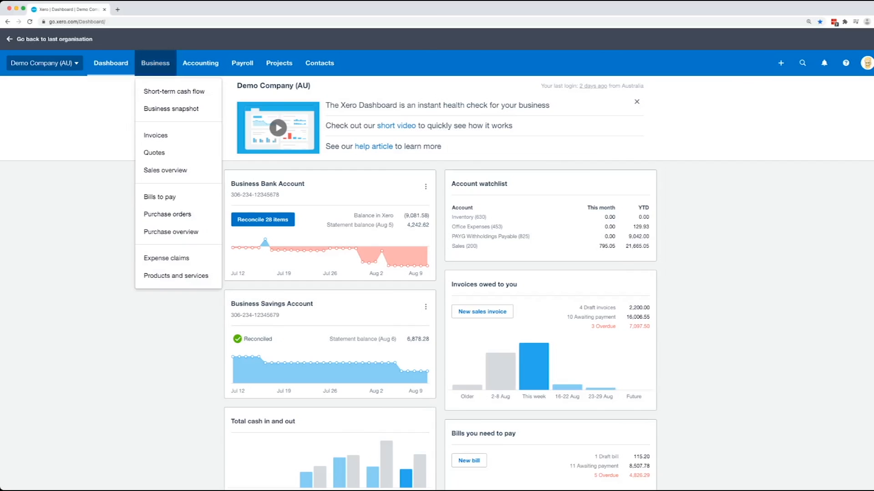
click(155, 135)
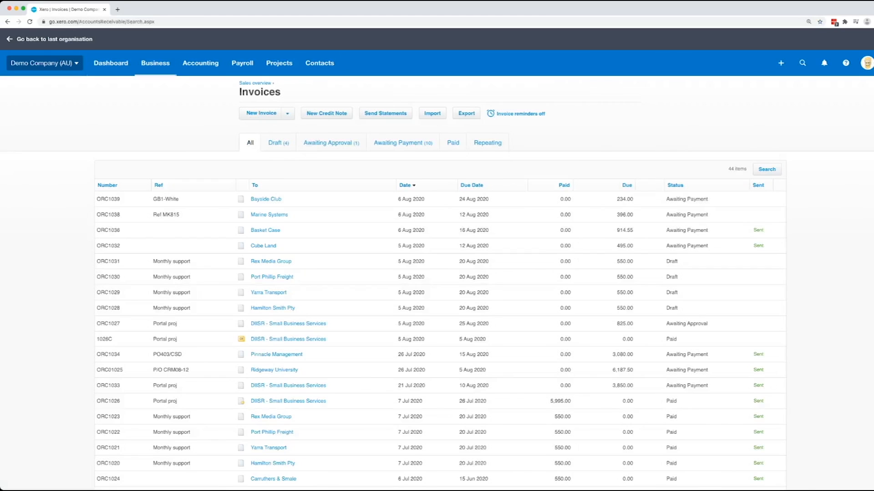
click(111, 63)
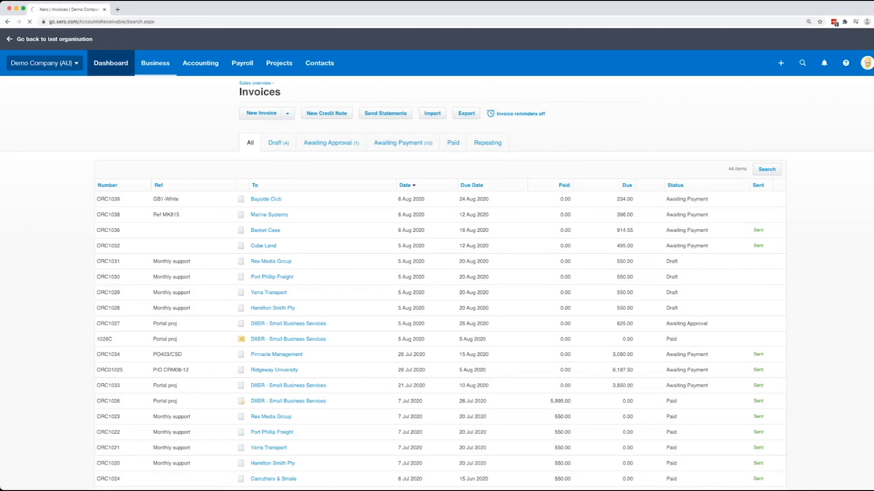
click(111, 63)
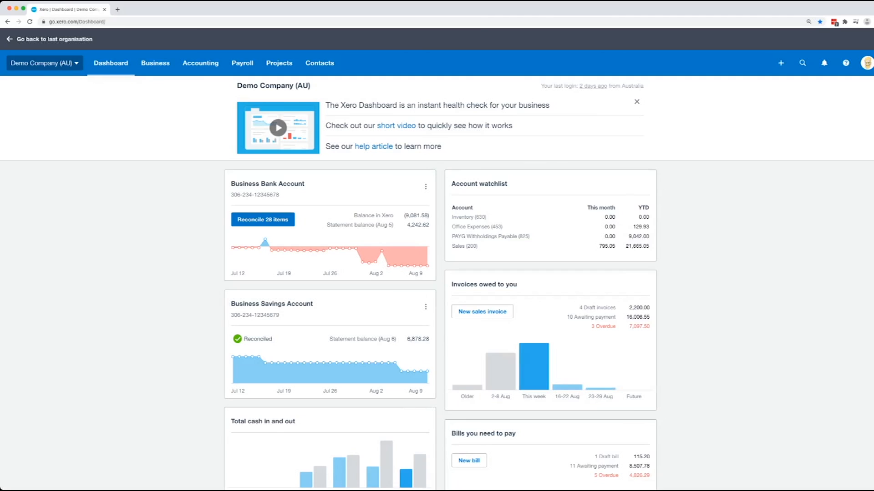
- Start a blank new sales invoice, pre-numbered ORC1040 and dated 10 Aug 2020
click(781, 63)
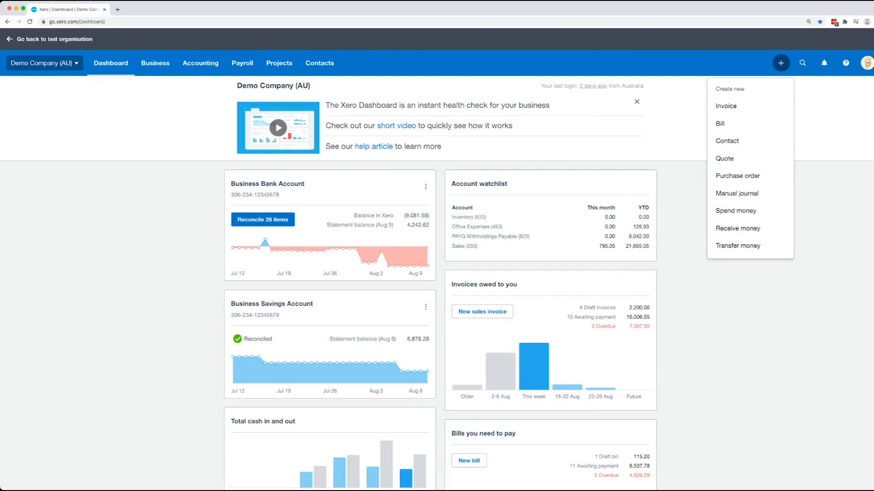
mouse_move(726, 106)
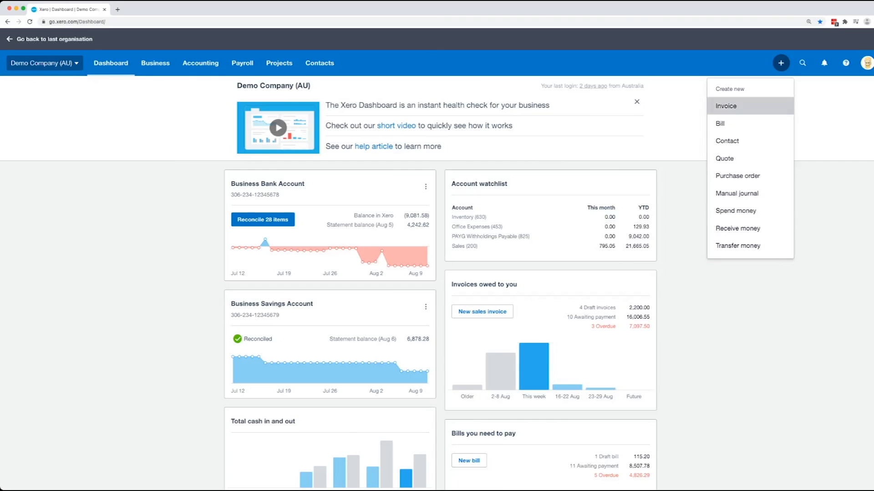
click(726, 106)
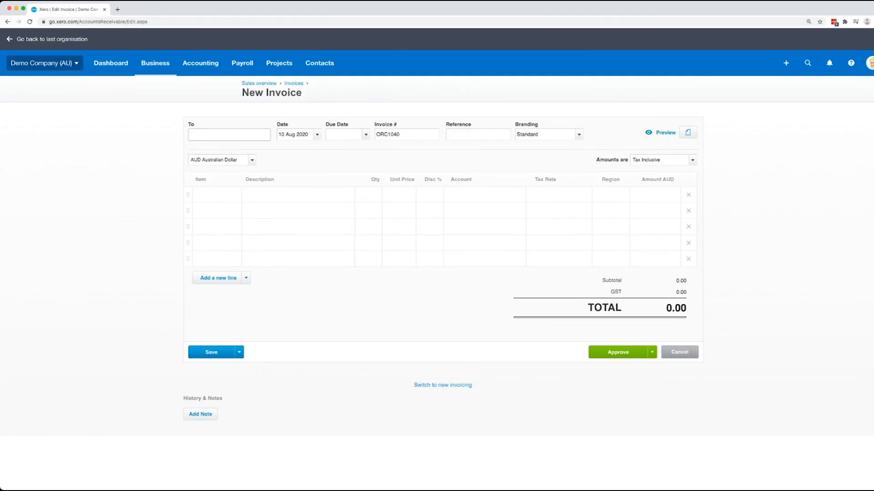
- Address the invoice to Donald Duck and set the due date three days ahead with +3
text(Donald Duck)
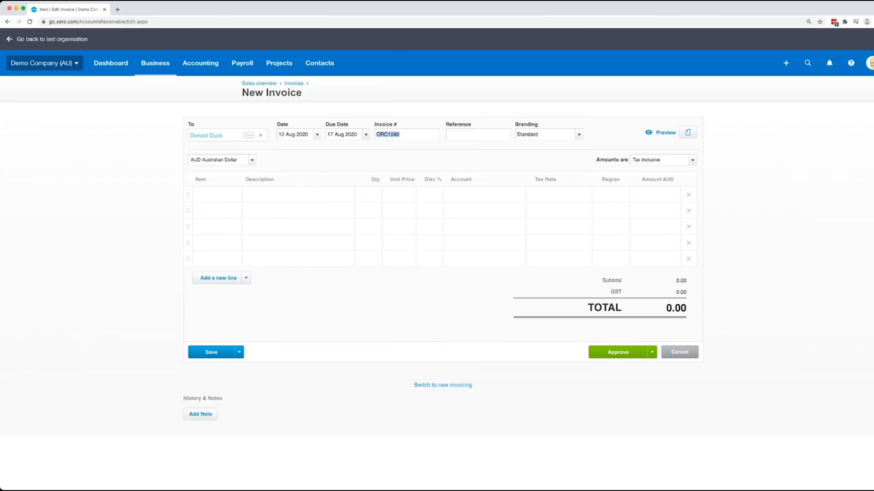
text(+3)
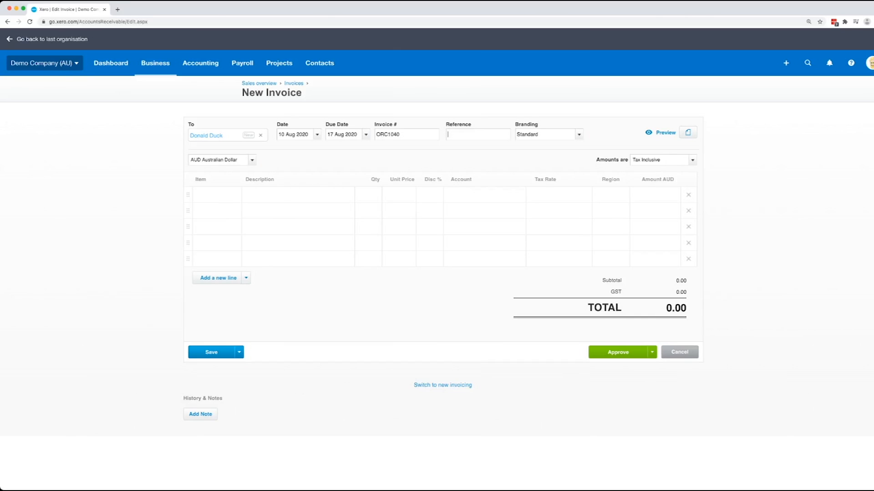
- Add a Labour line at 150.00 and a Tiles line at 345.00 on account 200 - Sales, totalling 495.00
click(298, 200)
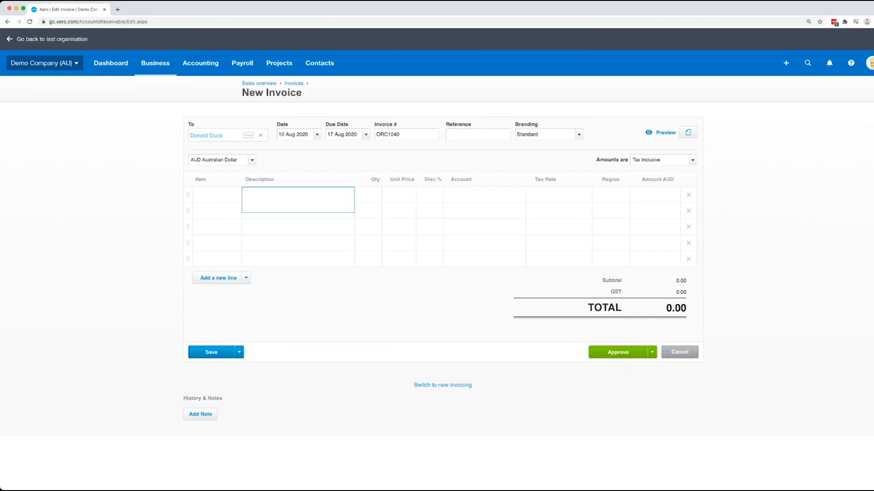
click(215, 195)
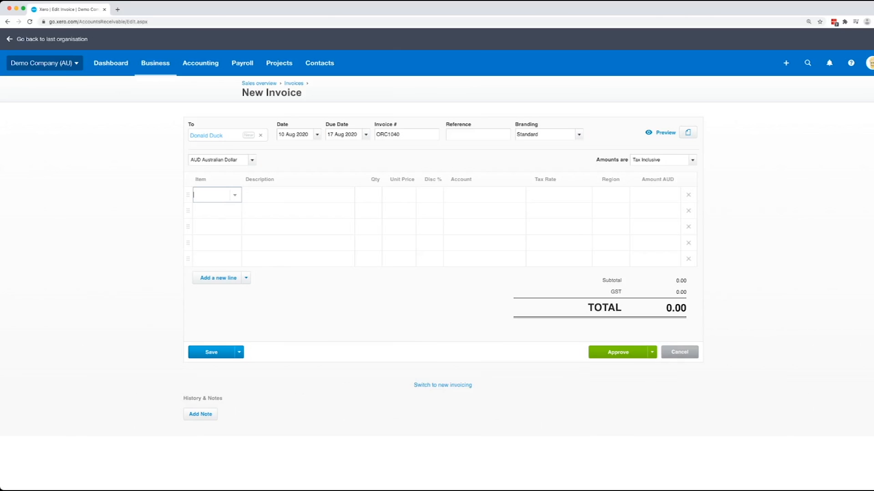
click(296, 200)
text(Labour)
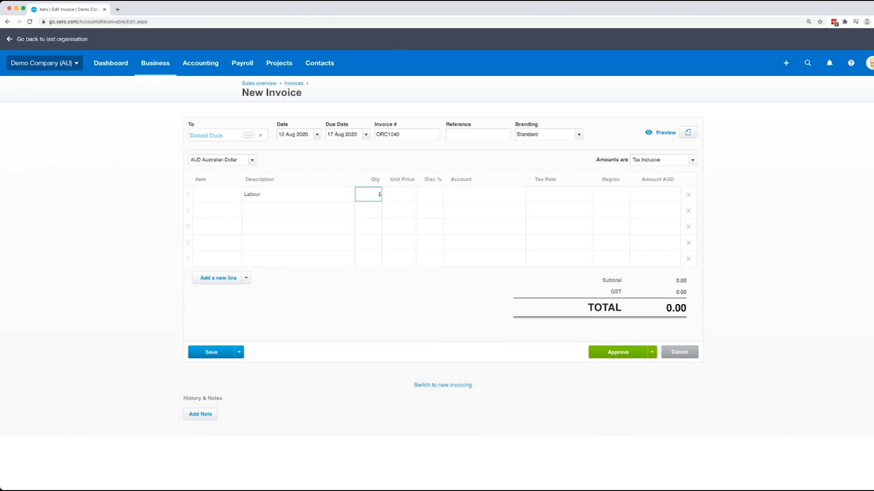
click(399, 194)
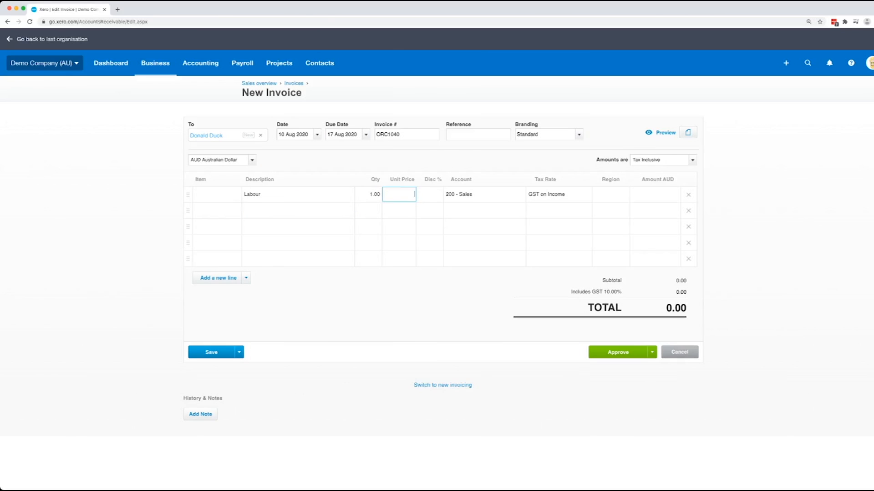
text(150.00)
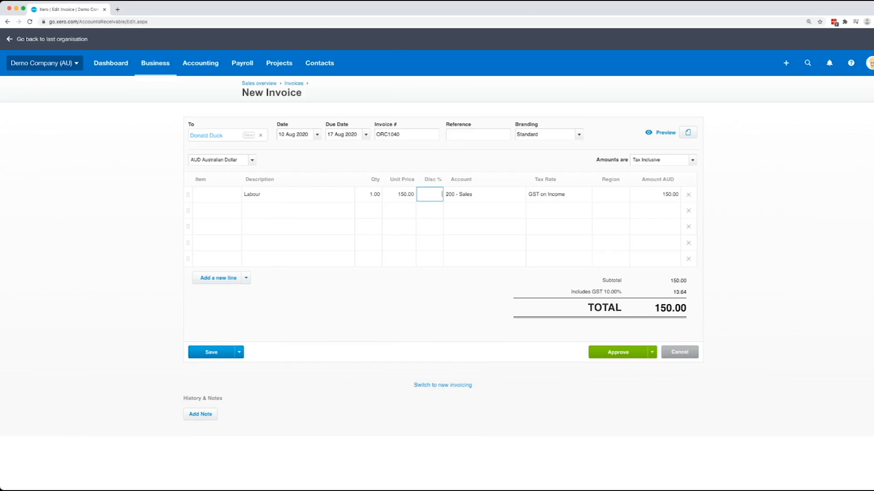
text(Tiles)
click(398, 210)
text(345)
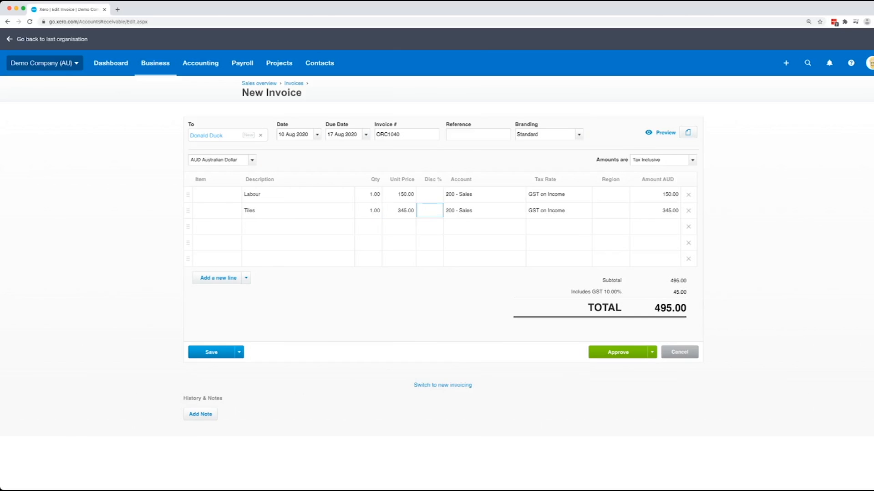
click(482, 211)
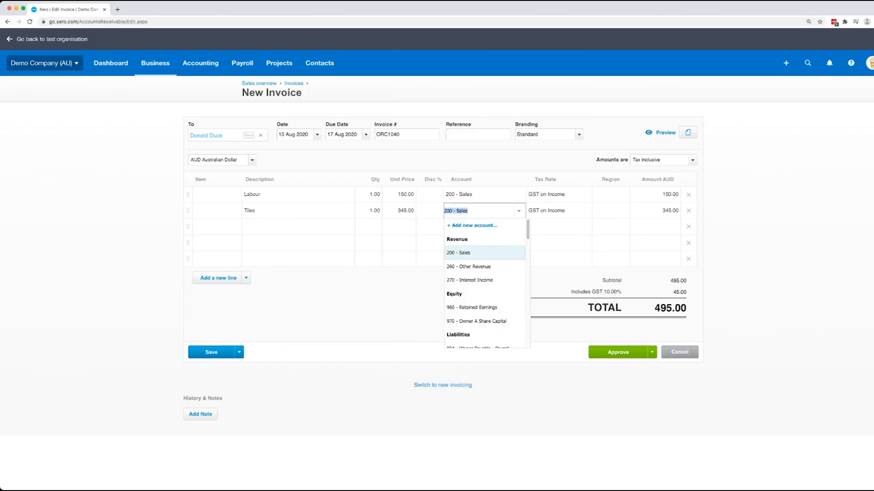
mouse_move(469, 266)
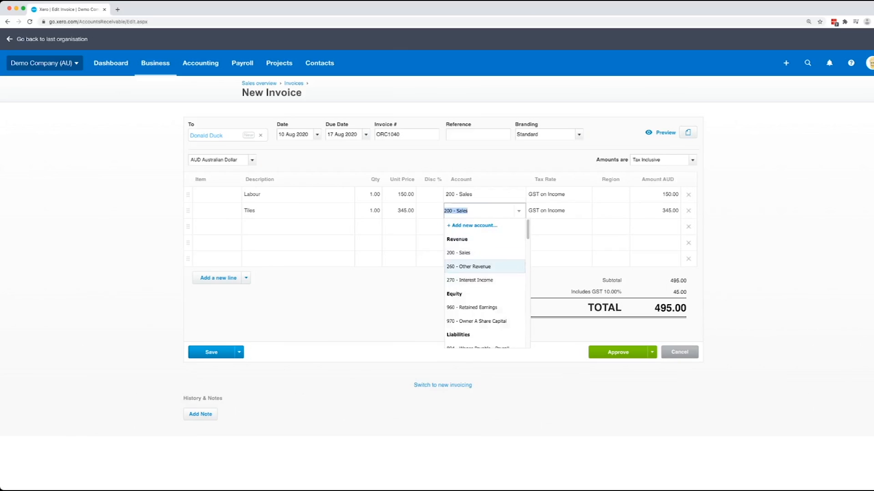
mouse_move(469, 280)
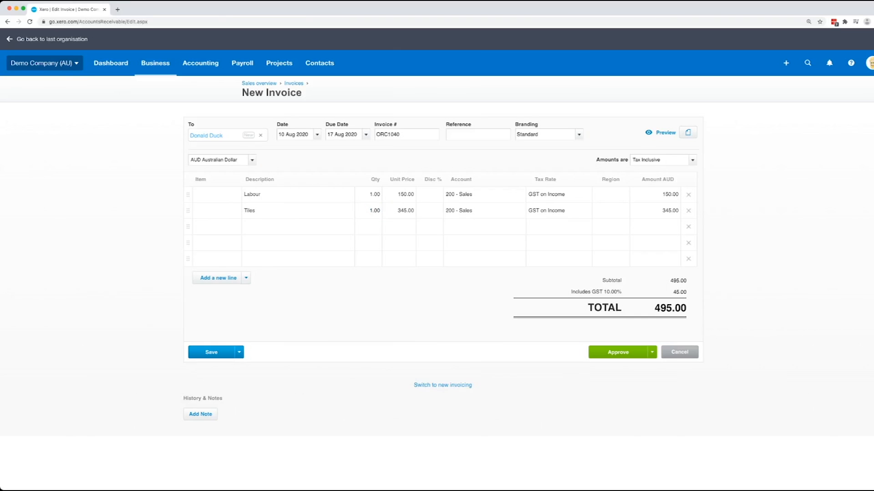
- Approve invoice ORC1040 for 495.00 and draft its email to Donald Duck
click(617, 352)
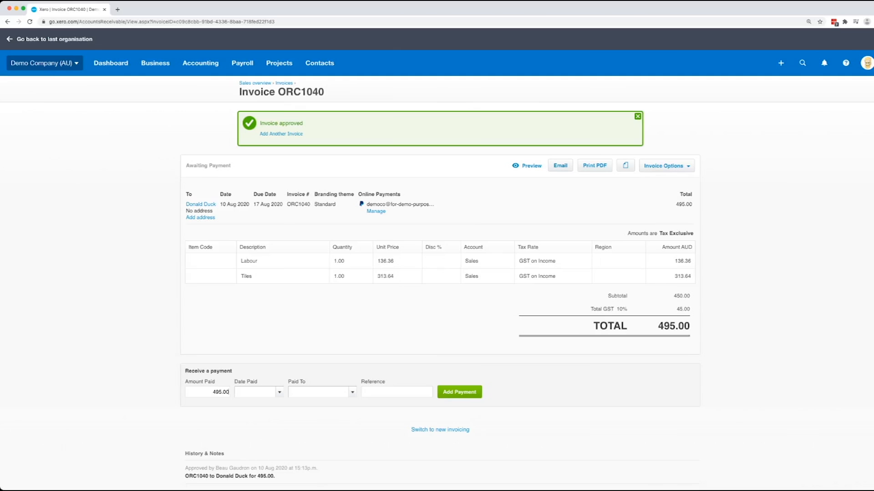
click(560, 166)
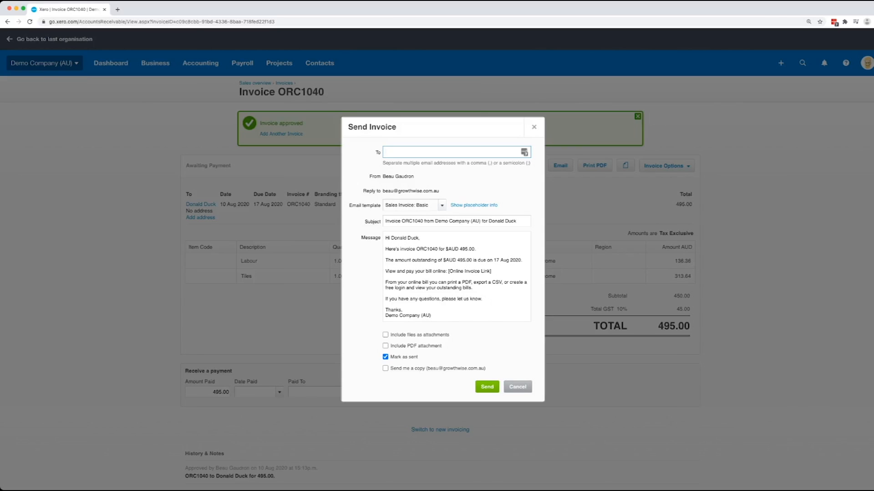
- Cancel the Send Invoice email, leaving ORC1040 approved and awaiting payment
click(384, 345)
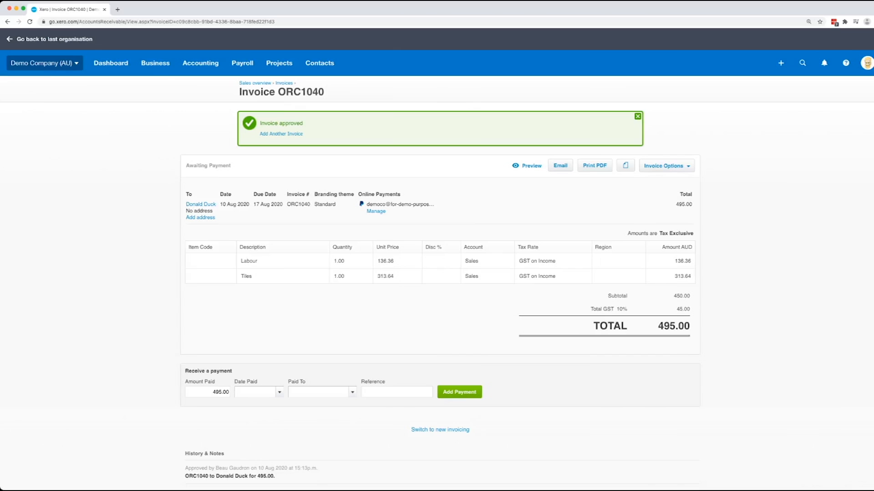
click(200, 217)
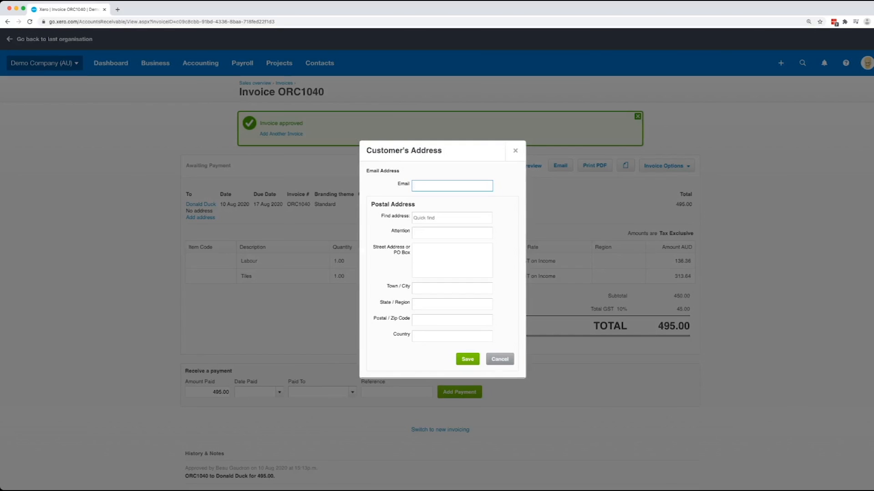
click(499, 359)
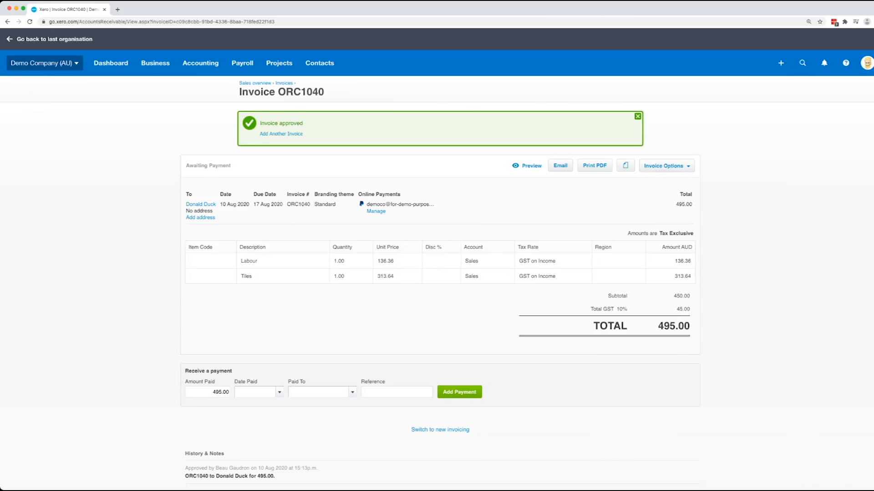